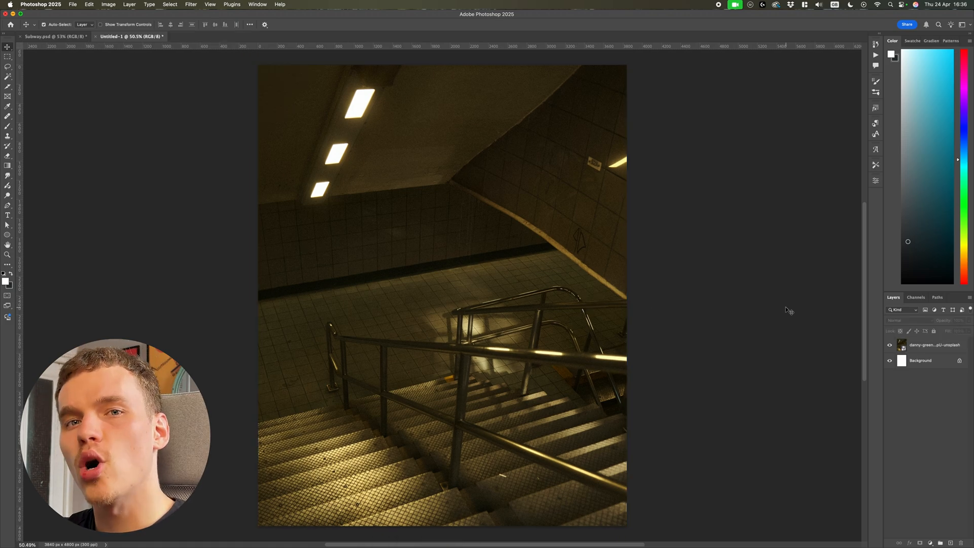
Step: Add white bold 'Subway' text, copy it, and open the Vanishing Point filter
click(190, 4)
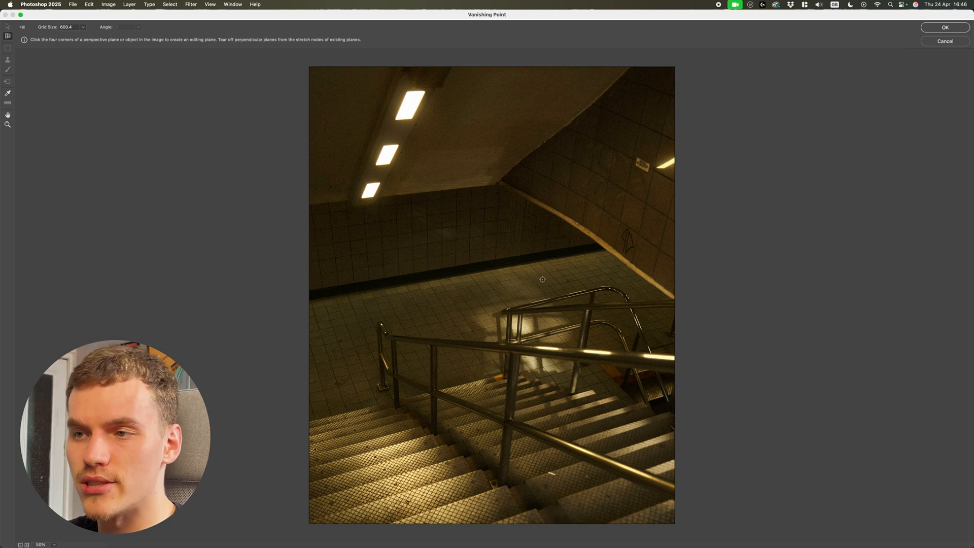
Step: Draw a Vanishing Point plane on the four corners of the tiled landing floor
click(605, 252)
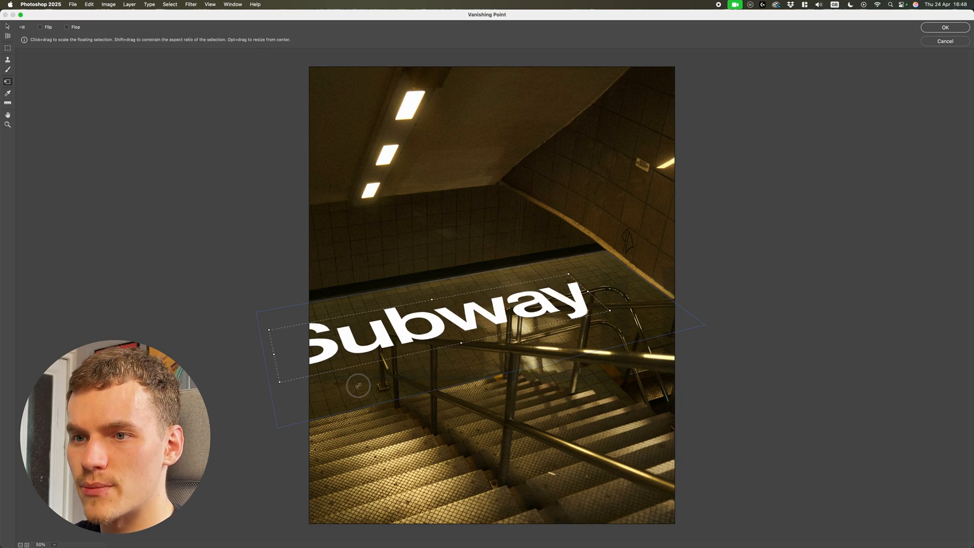
Step: Paste the Subway text onto the floor plane, scale it, and apply with OK
click(944, 27)
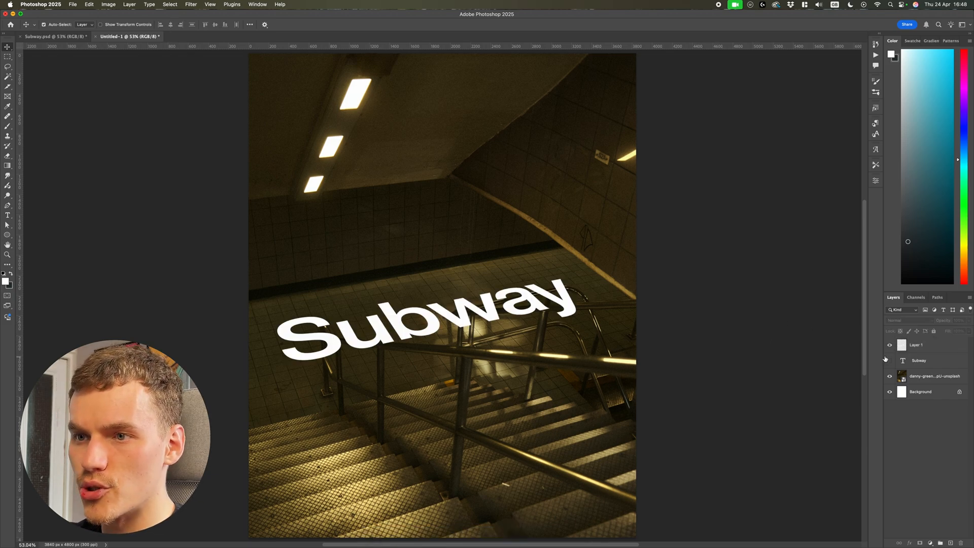